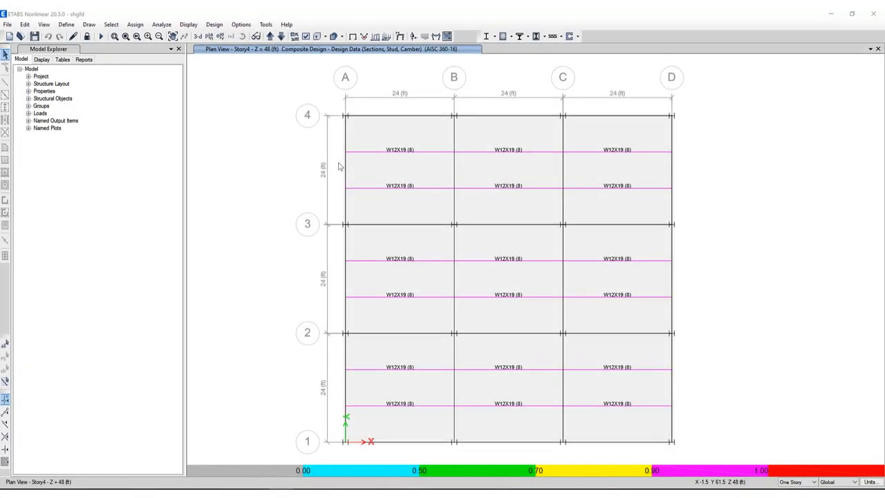
- Run the analysis, then open the composite design review for Story4 beam B30 in bay A–B
click(161, 25)
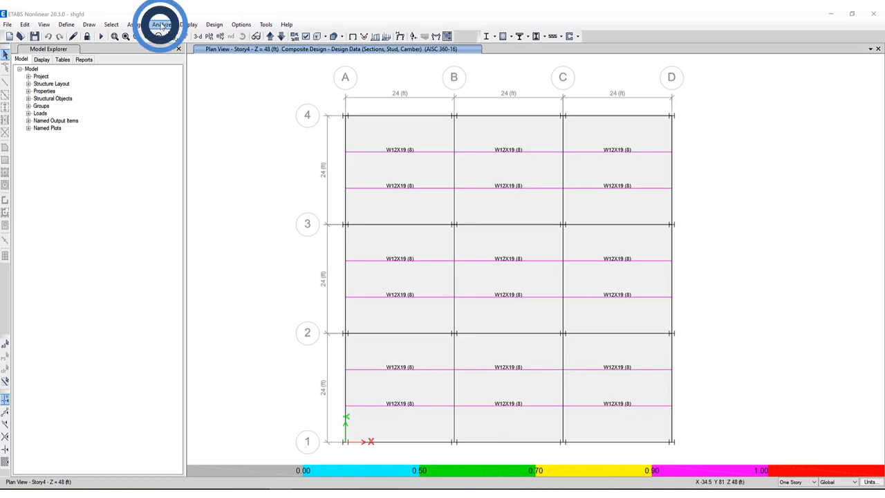
click(160, 25)
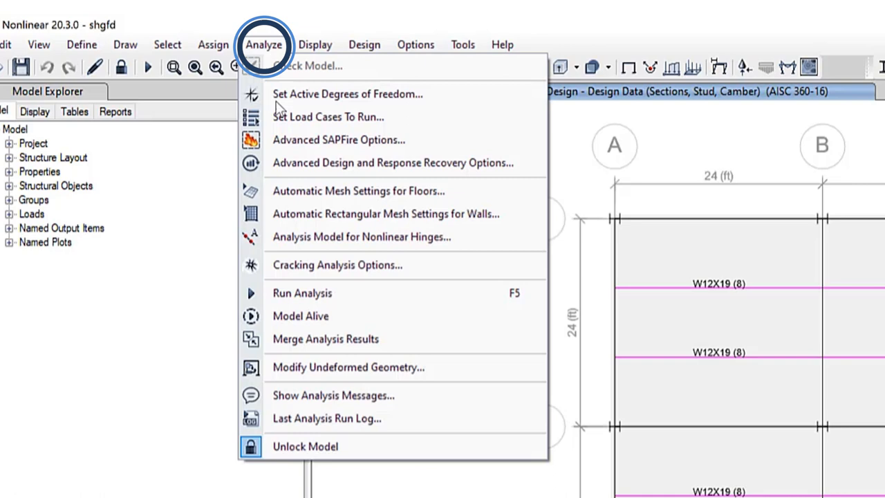
mouse_move(322, 292)
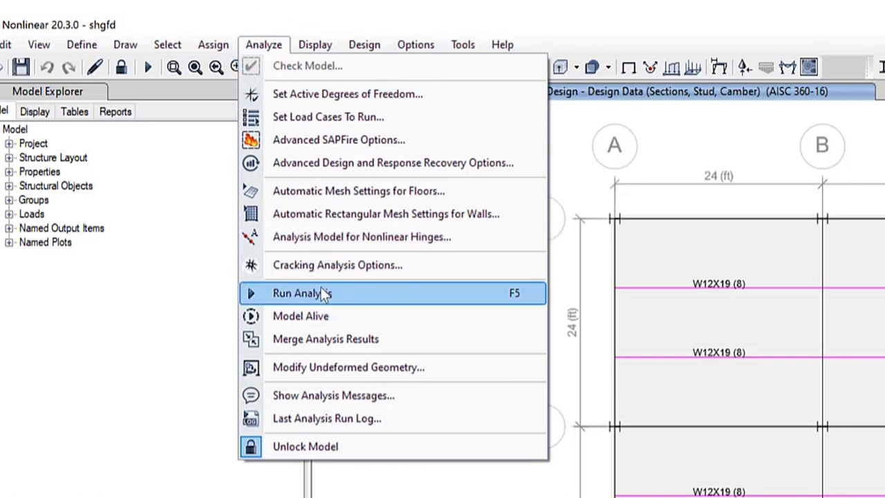
mouse_move(375, 285)
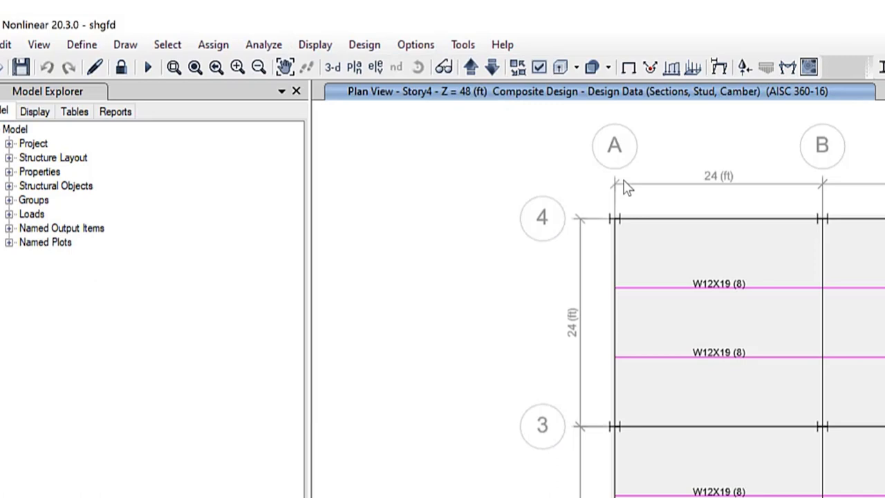
click(364, 45)
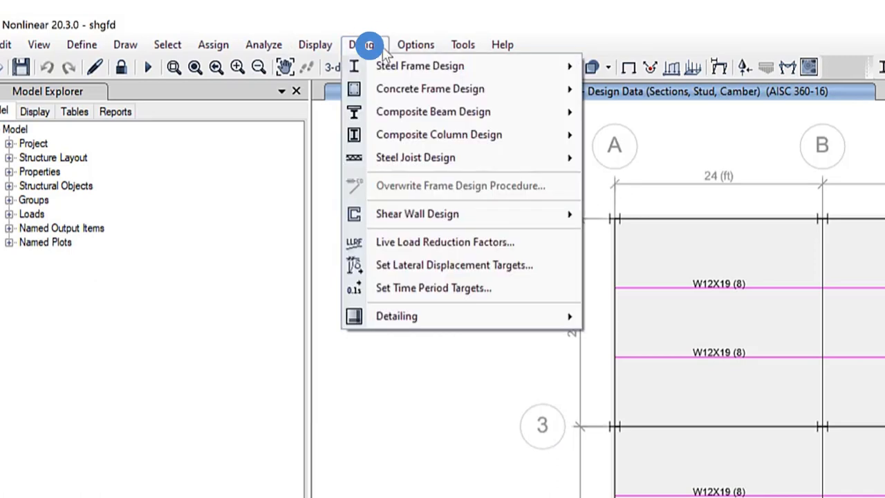
mouse_move(433, 112)
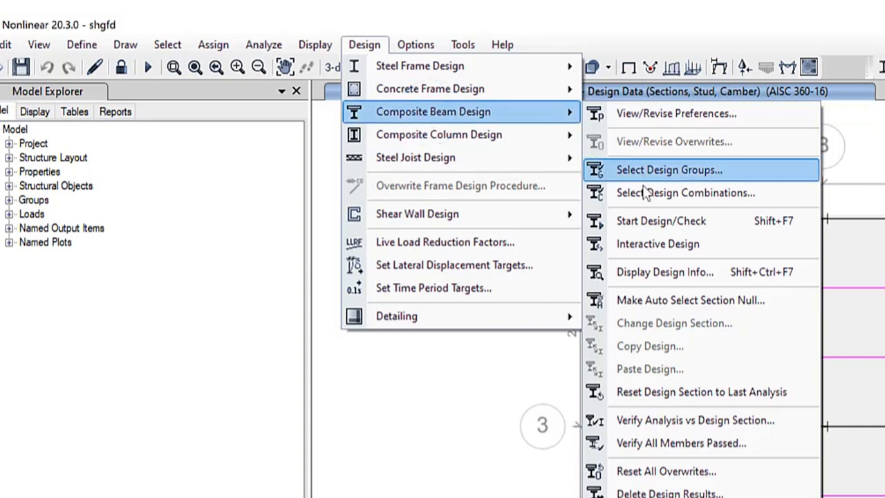
mouse_move(653, 228)
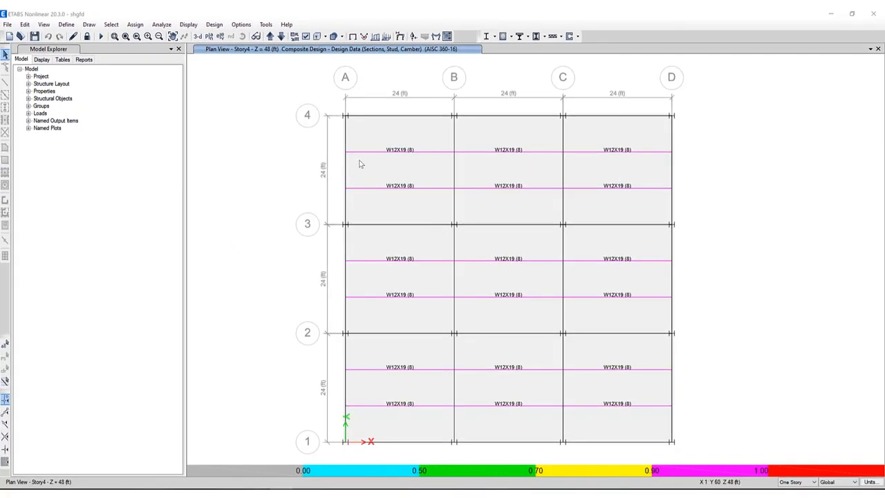
mouse_move(404, 154)
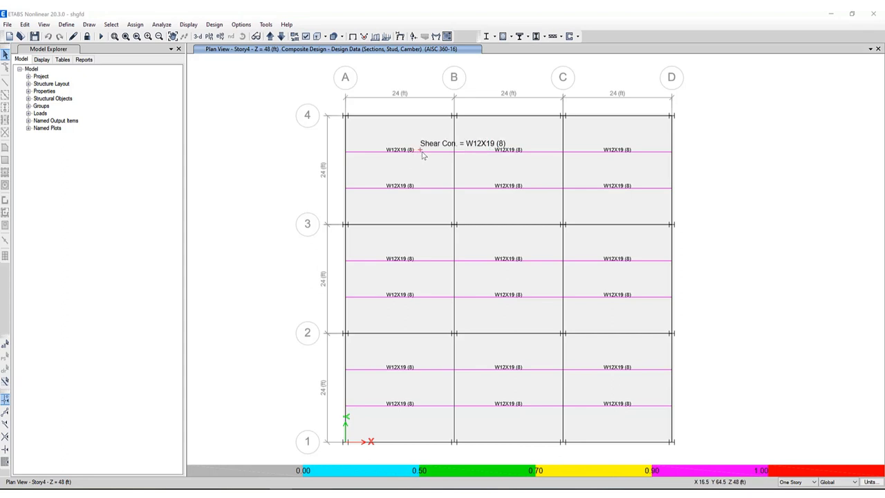
click(422, 150)
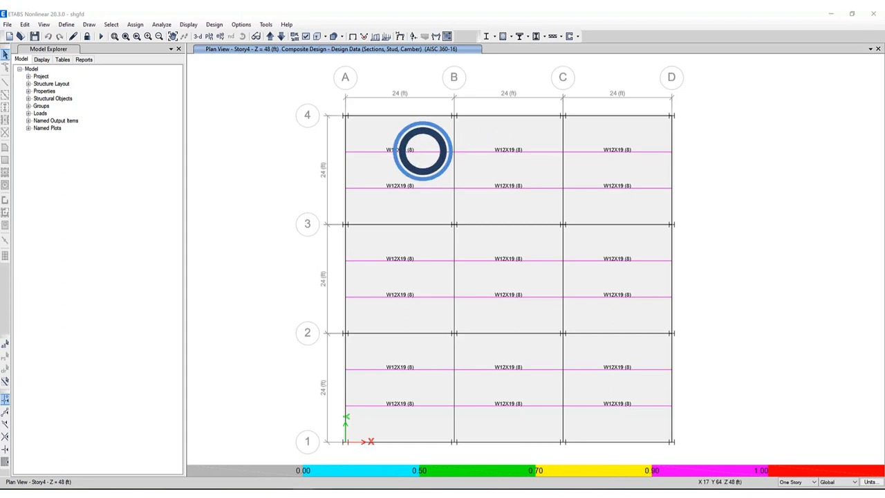
double_click(424, 150)
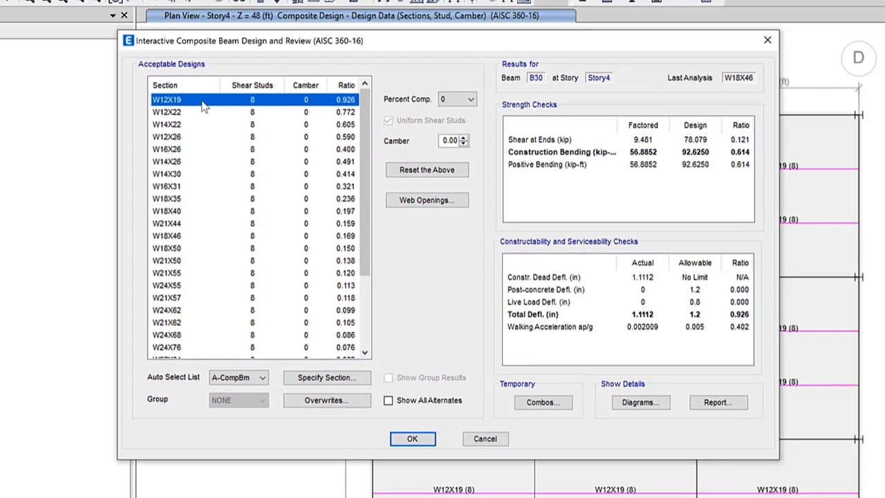
mouse_move(211, 68)
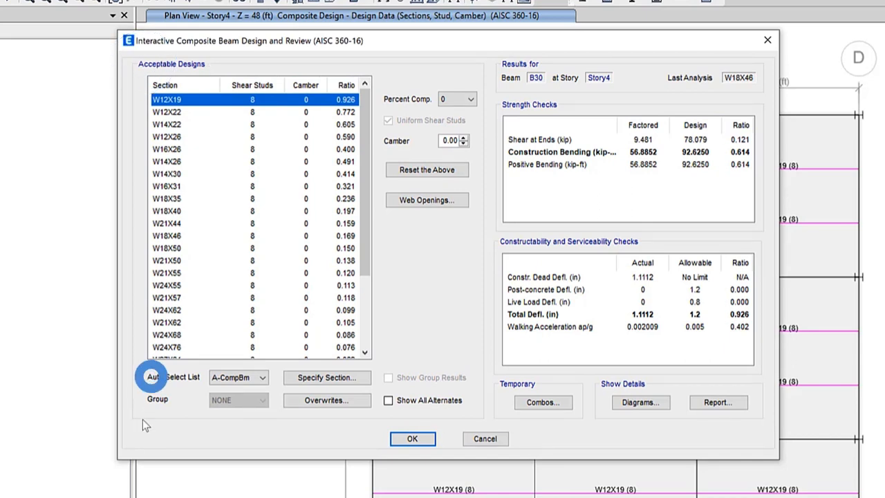
click(263, 377)
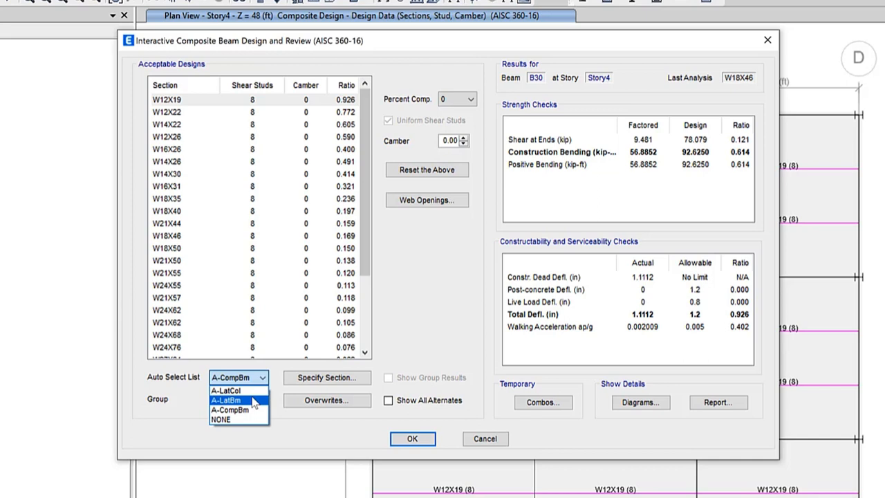
click(230, 410)
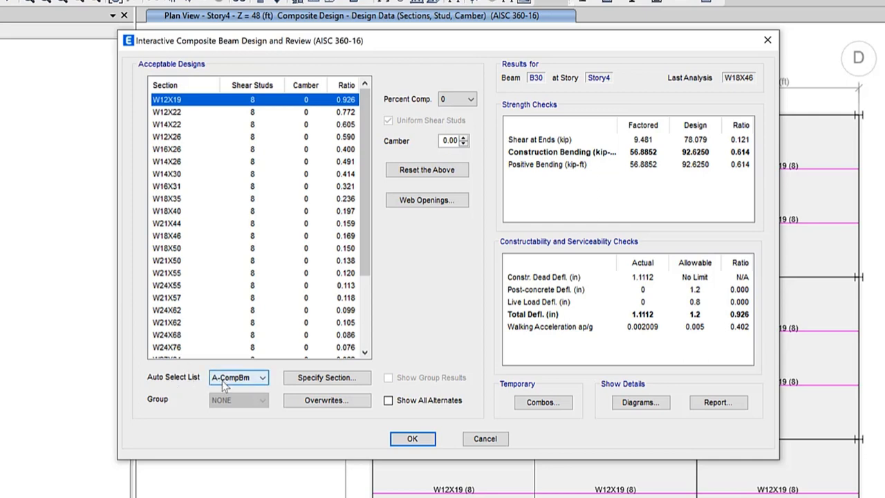
mouse_move(242, 386)
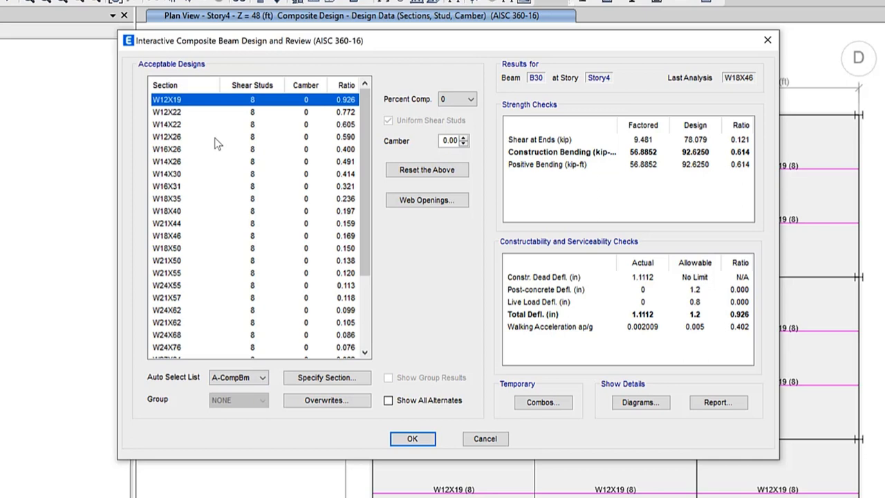
mouse_move(266, 106)
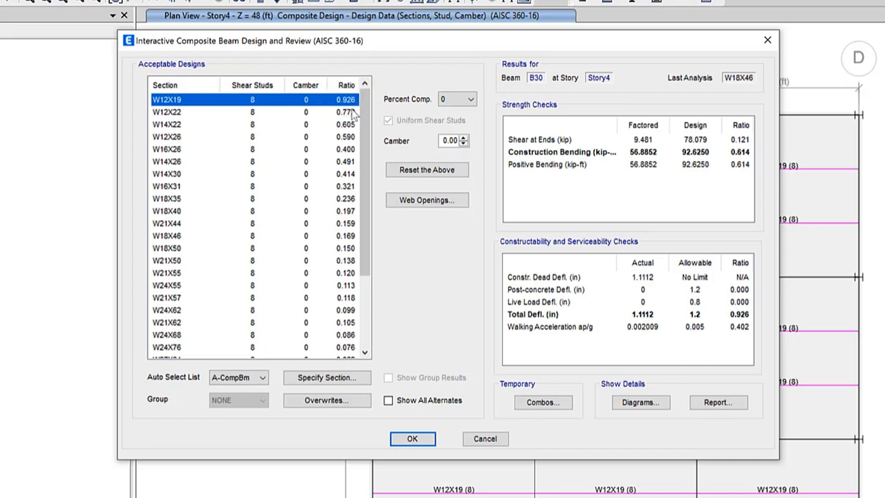
mouse_move(354, 115)
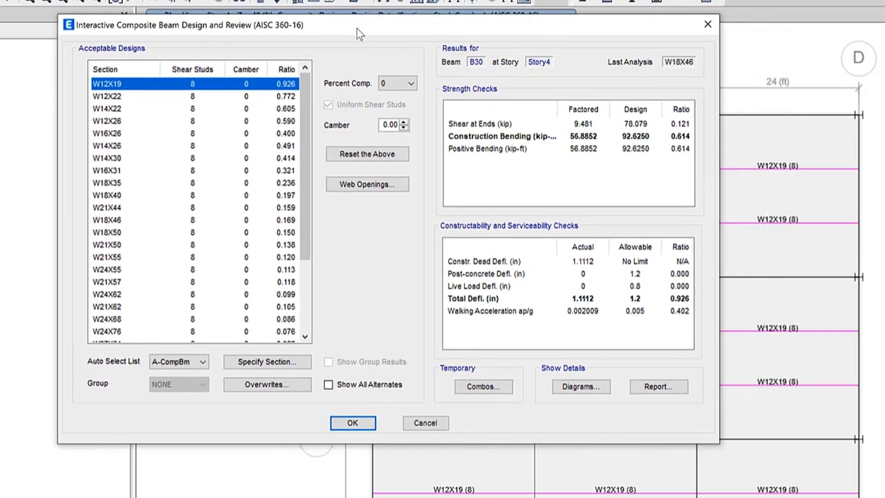
click(107, 97)
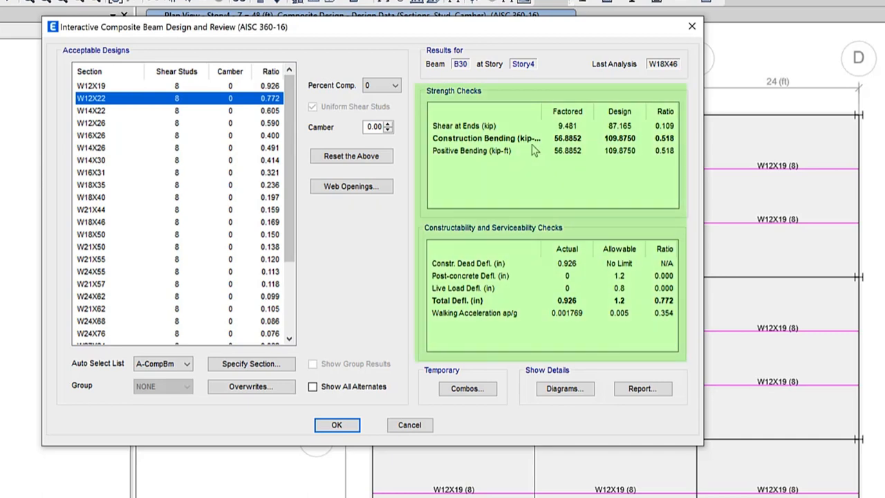
mouse_move(459, 142)
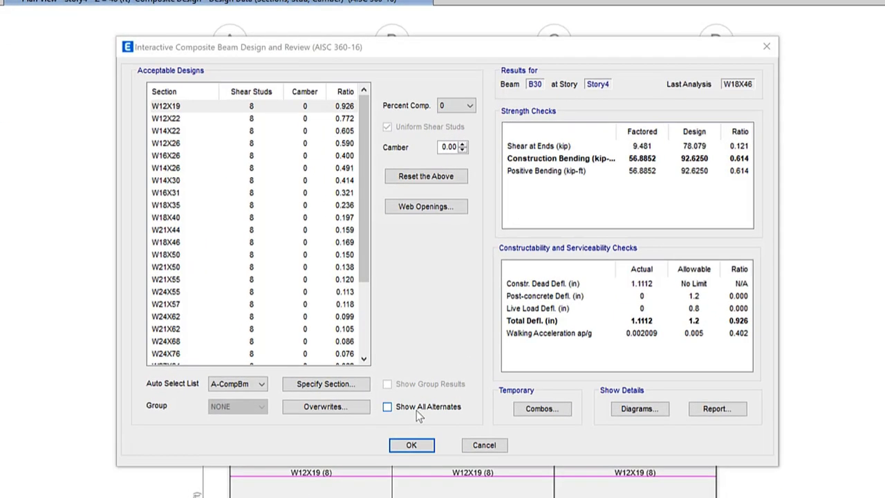
- Show all alternate sections for B30, including failing W10X12, then reselect W12X19
click(387, 406)
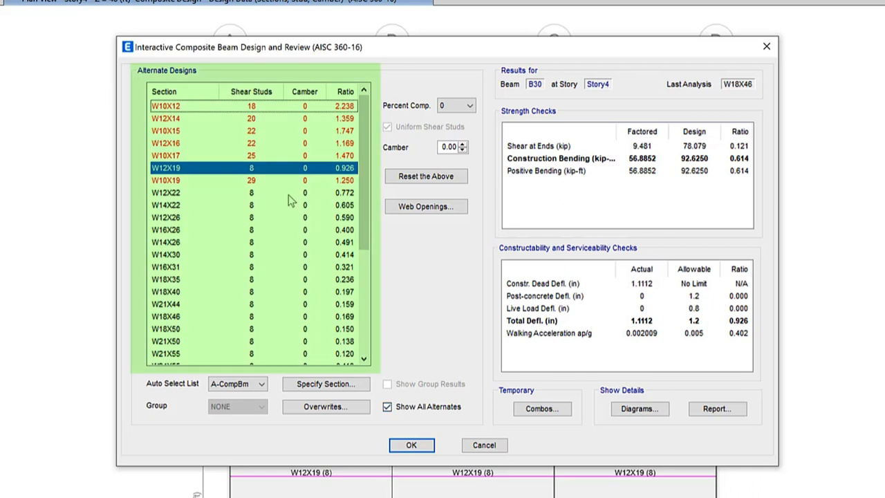
mouse_move(284, 207)
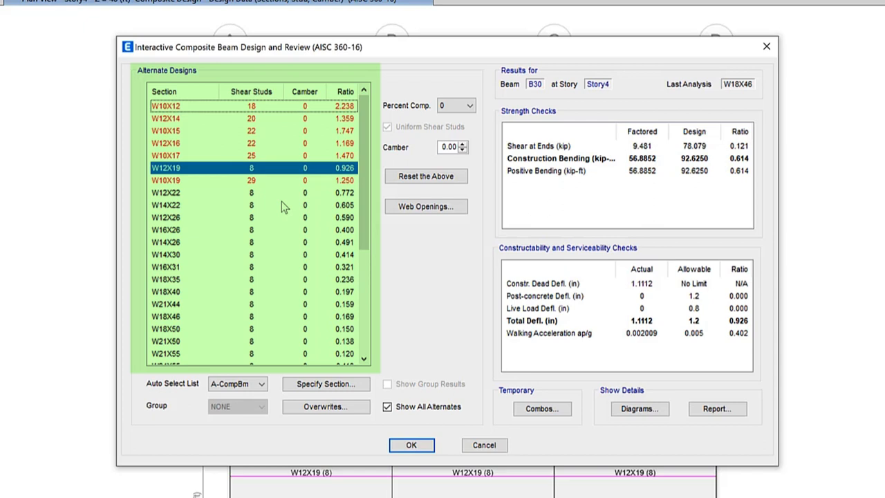
mouse_move(268, 198)
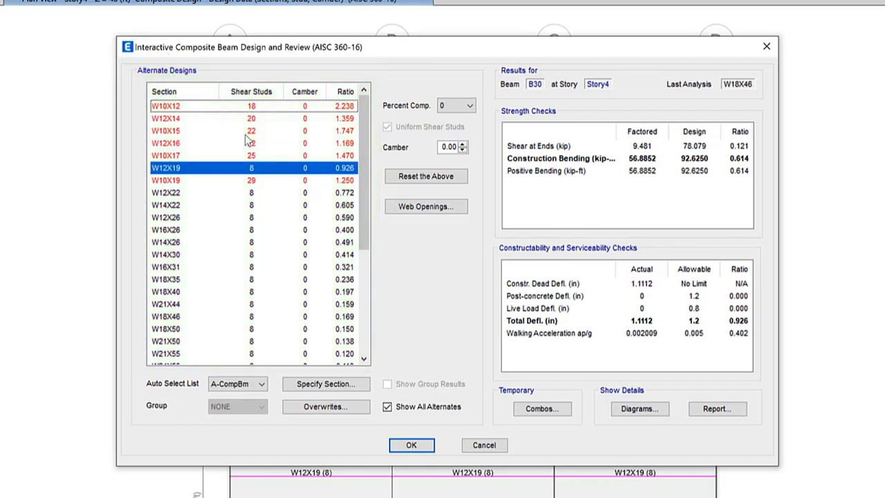
mouse_move(255, 177)
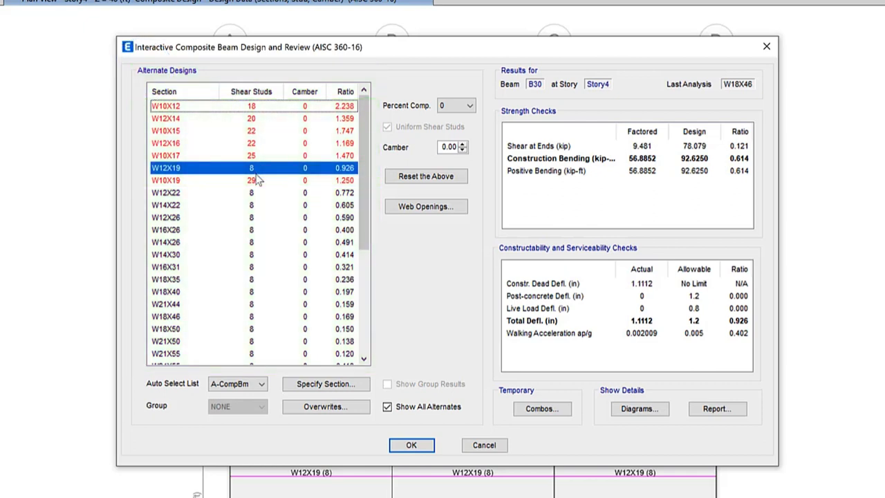
click(387, 406)
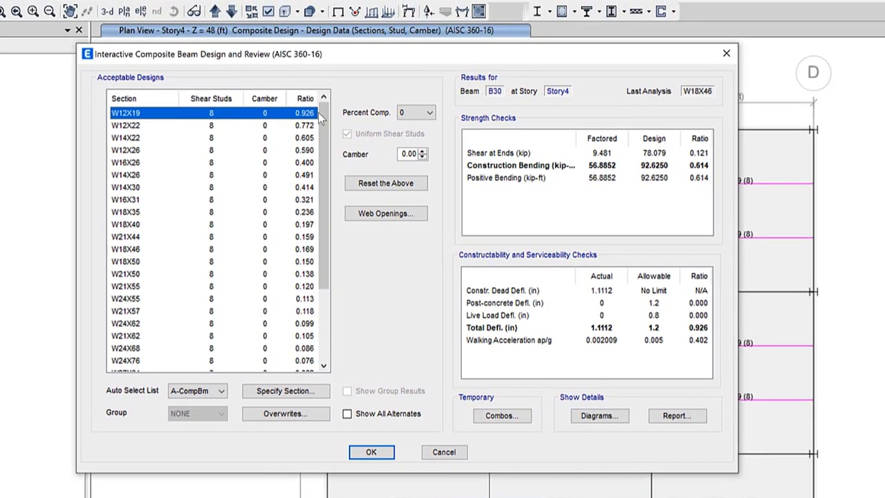
- Try 31% and 38% composite action on B30, reset to zero, and close the form
click(429, 112)
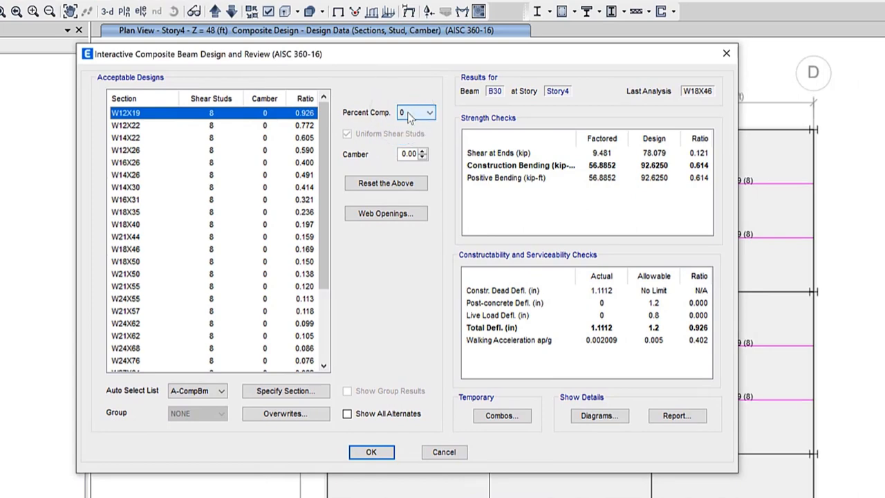
click(429, 112)
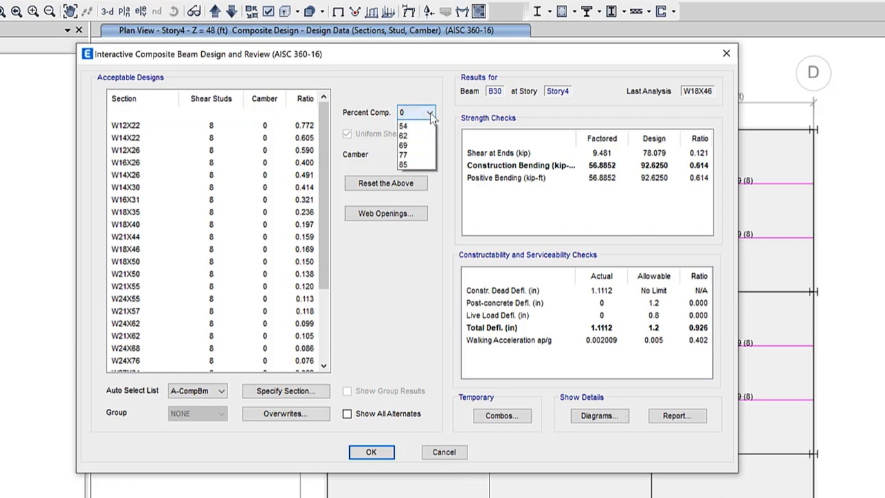
click(412, 112)
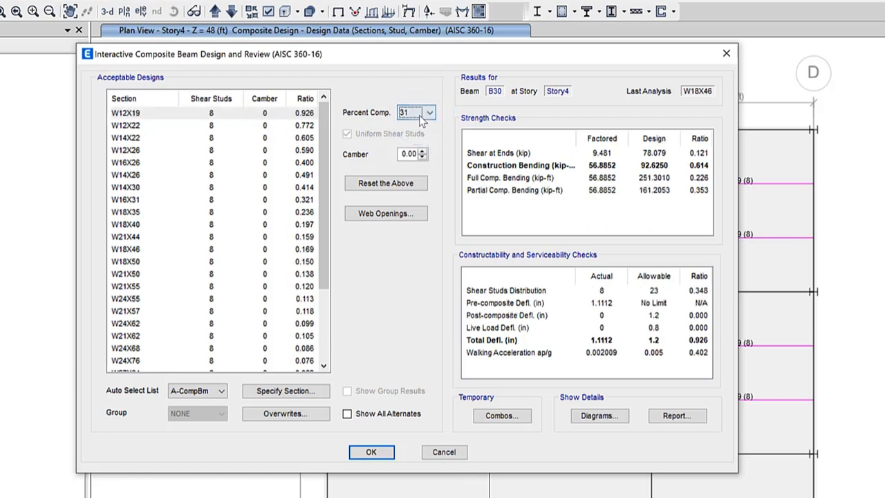
click(426, 109)
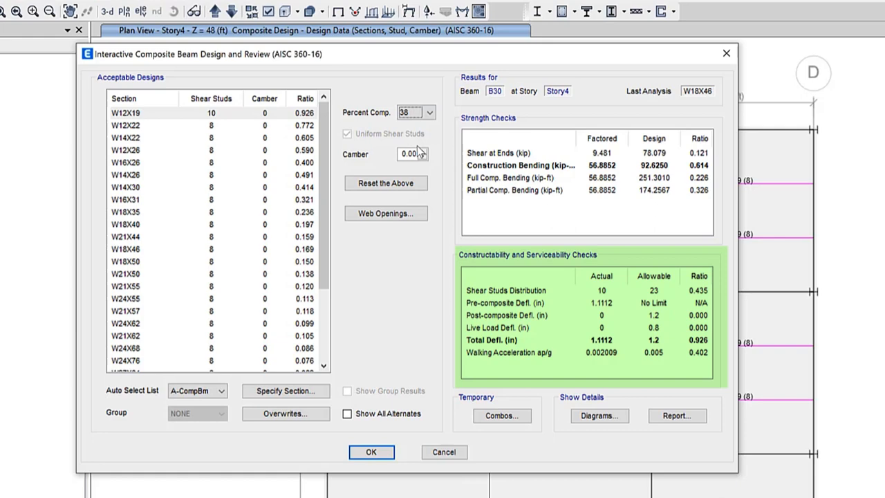
click(385, 184)
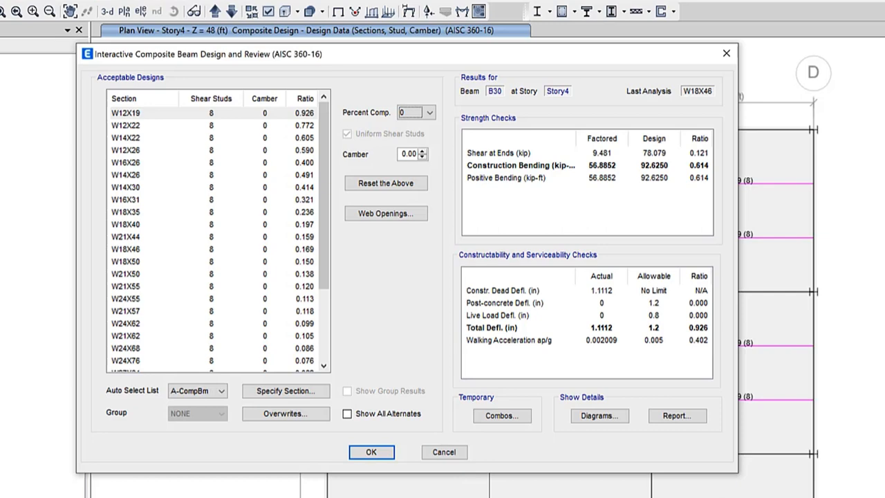
mouse_move(38, 466)
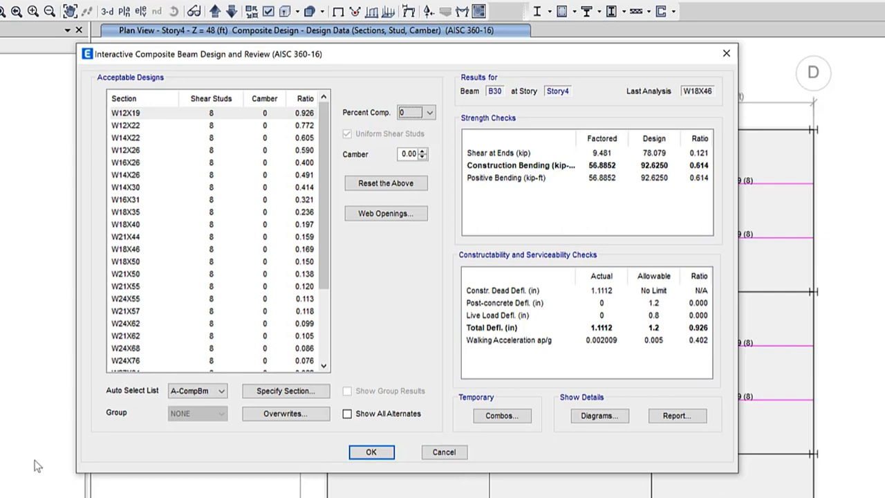
click(372, 452)
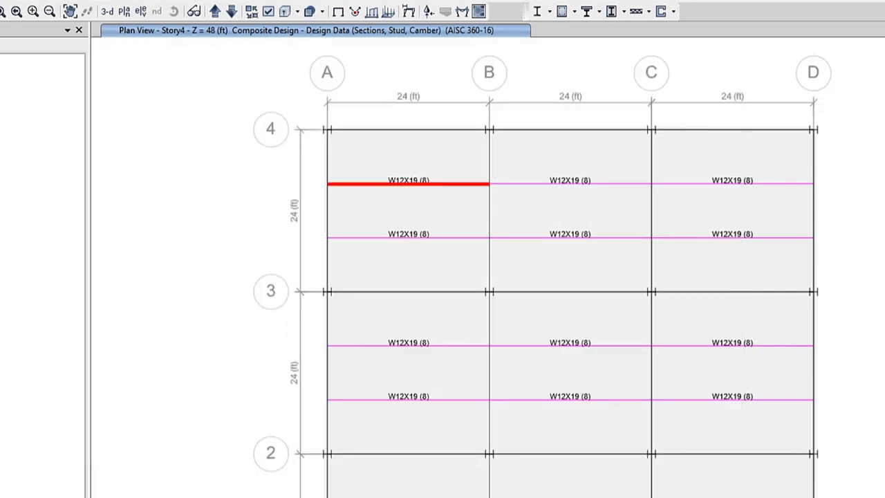
- Reopen B30's review, raise camber to 0.75 in, and select W14X26 (ratio 0.377)
double_click(408, 184)
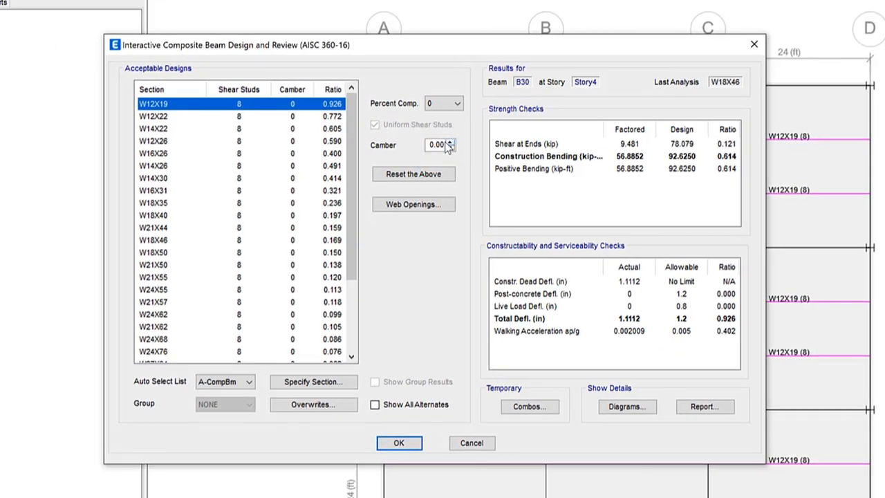
click(450, 142)
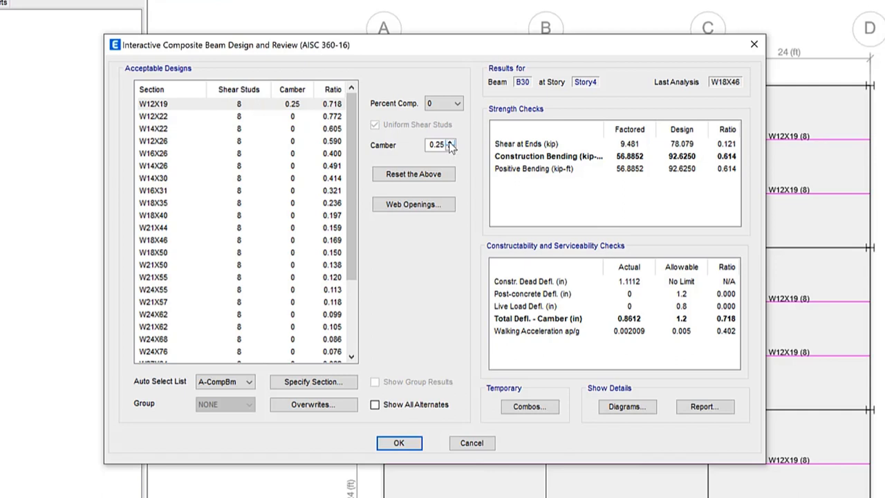
click(436, 145)
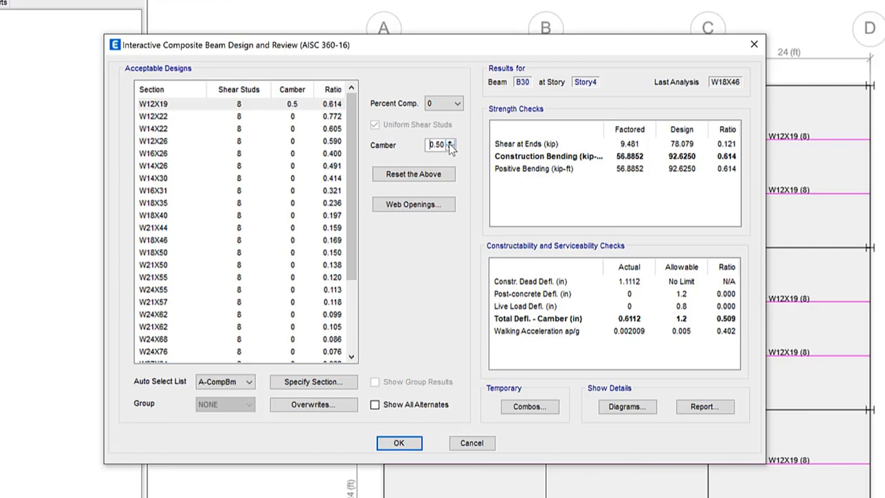
click(449, 141)
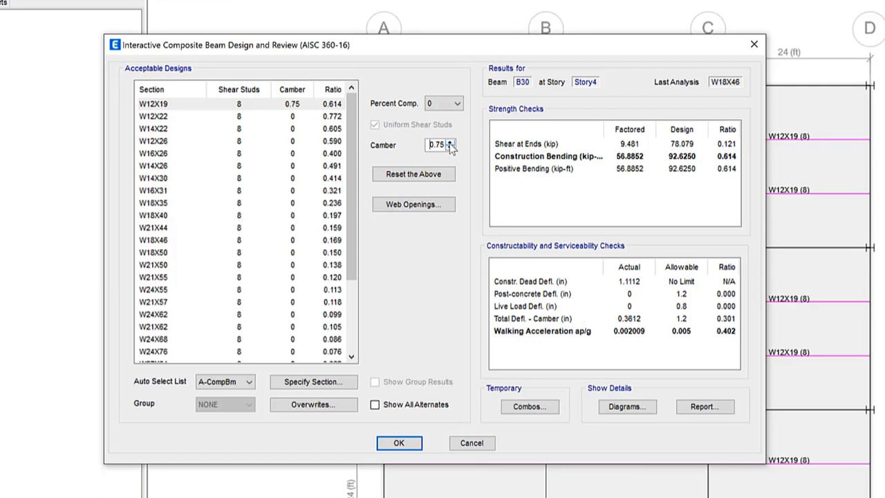
click(450, 148)
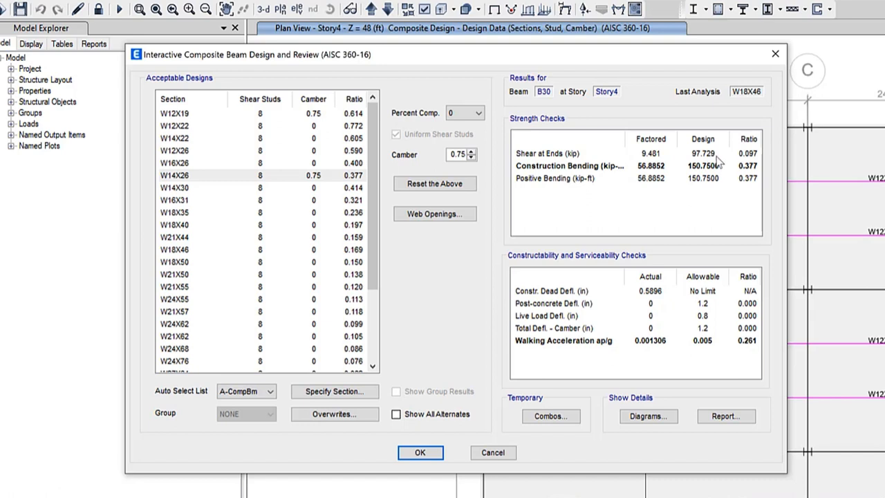
click(584, 166)
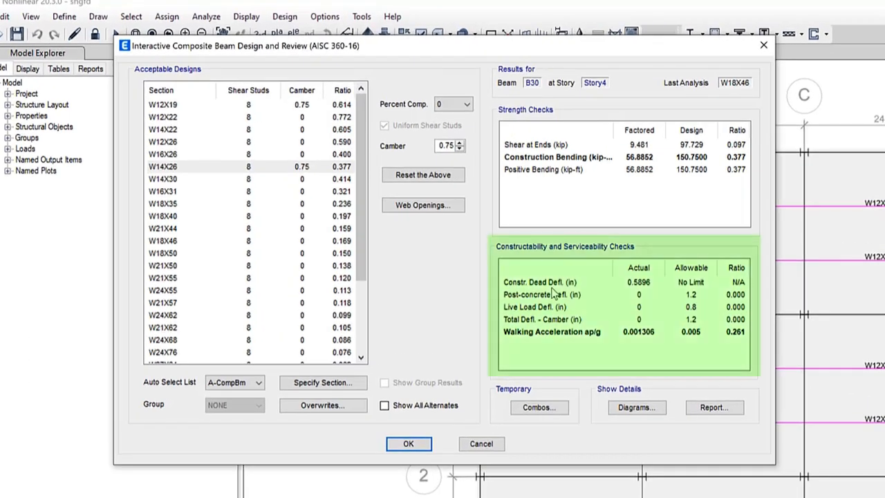
mouse_move(555, 285)
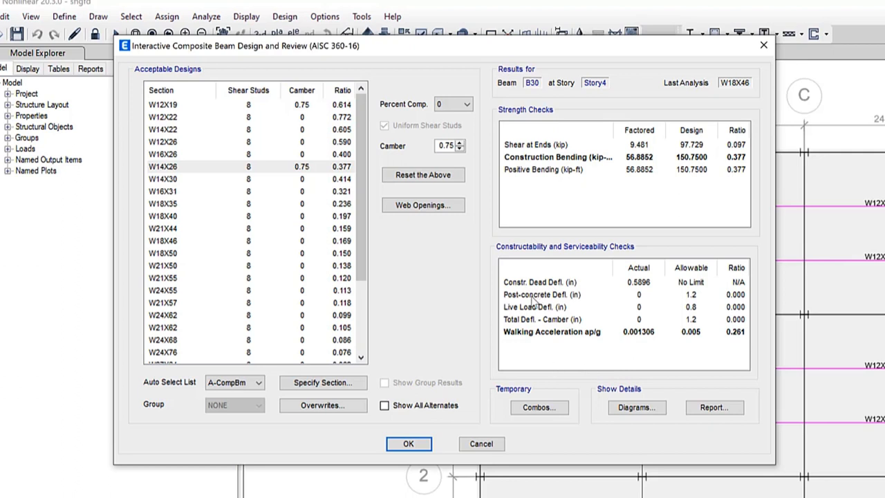
mouse_move(601, 296)
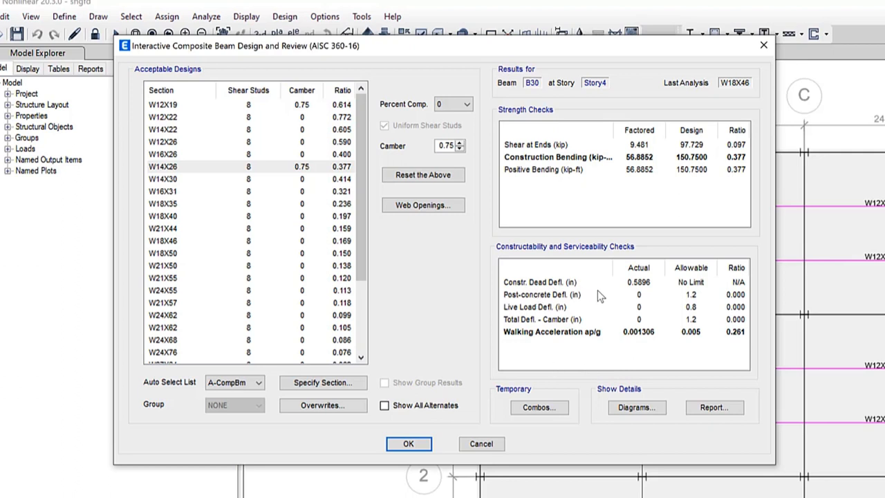
mouse_move(559, 381)
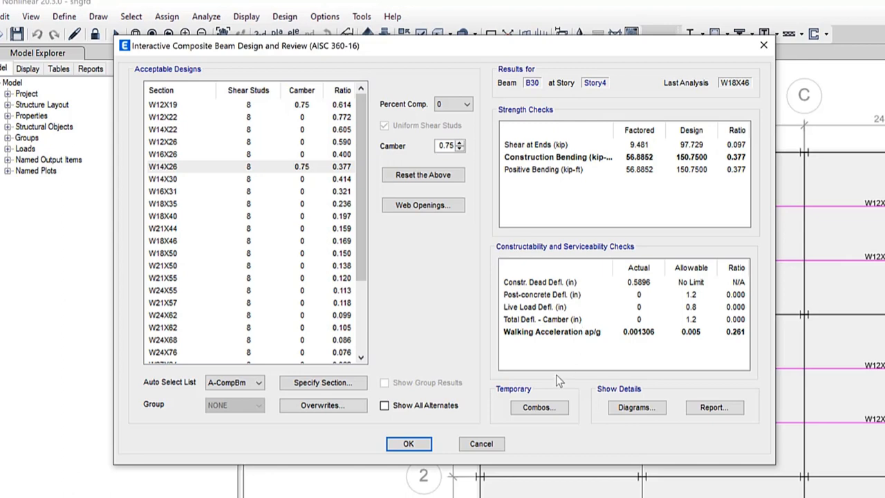
mouse_move(567, 364)
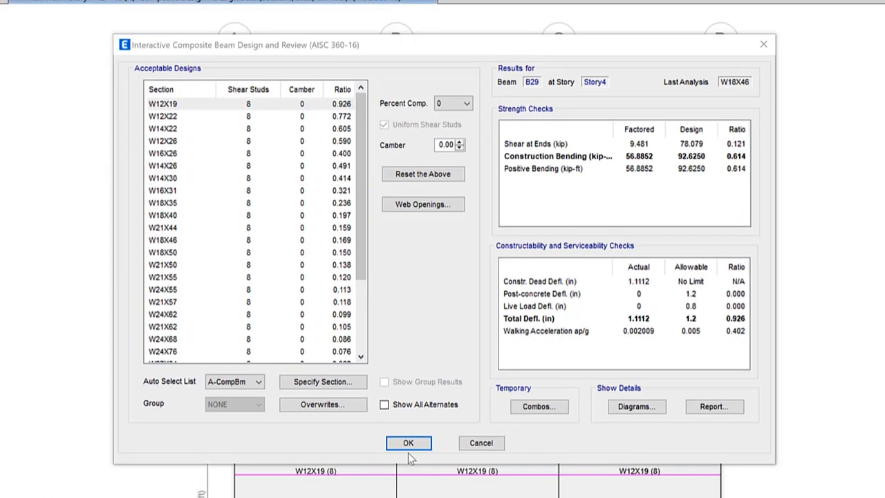
mouse_move(603, 406)
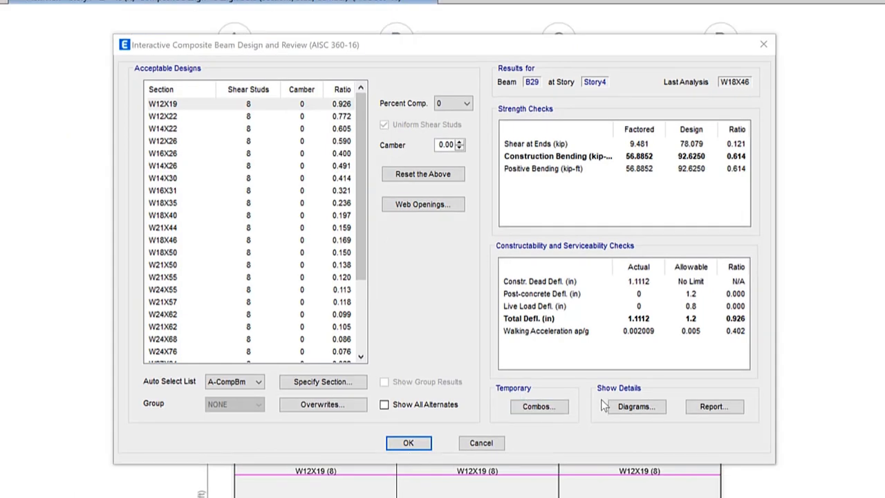
- View and close B29's design diagrams, then open its detailed AISC 360-16 report
click(635, 406)
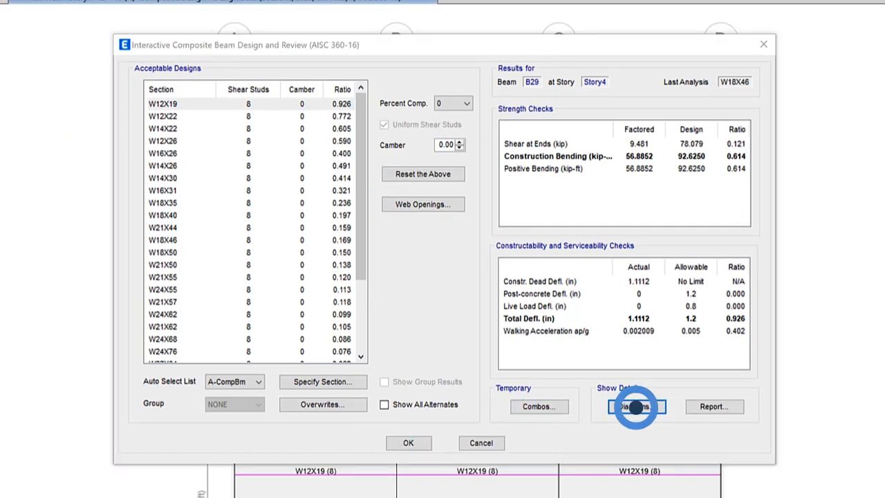
click(634, 406)
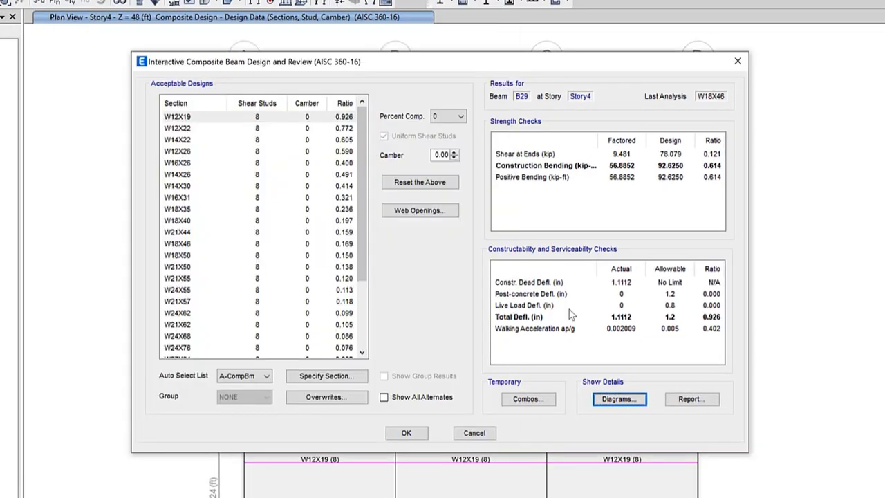
click(691, 399)
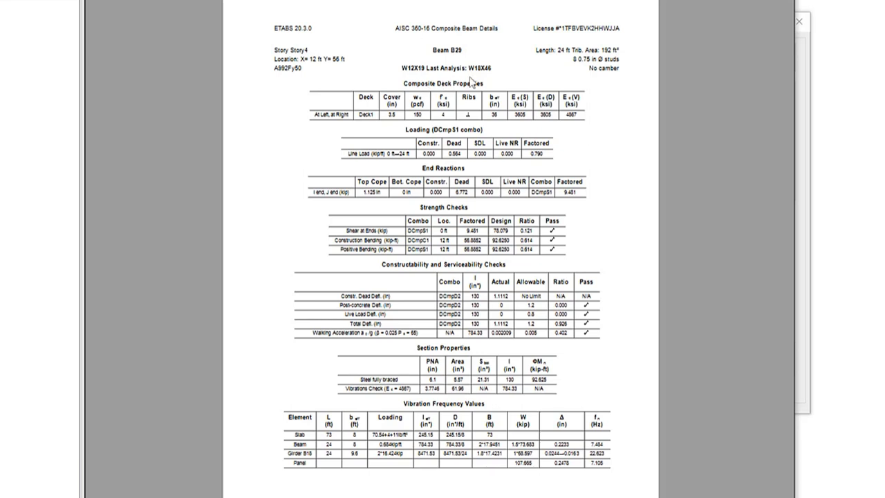
click(404, 88)
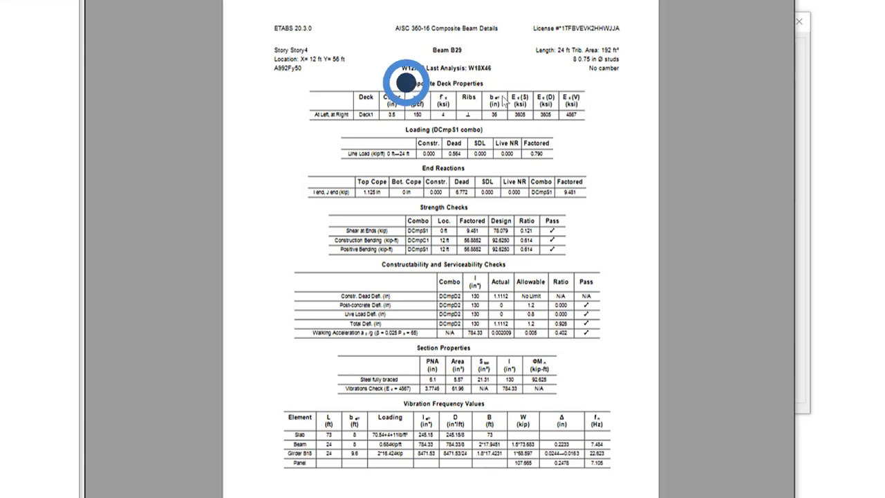